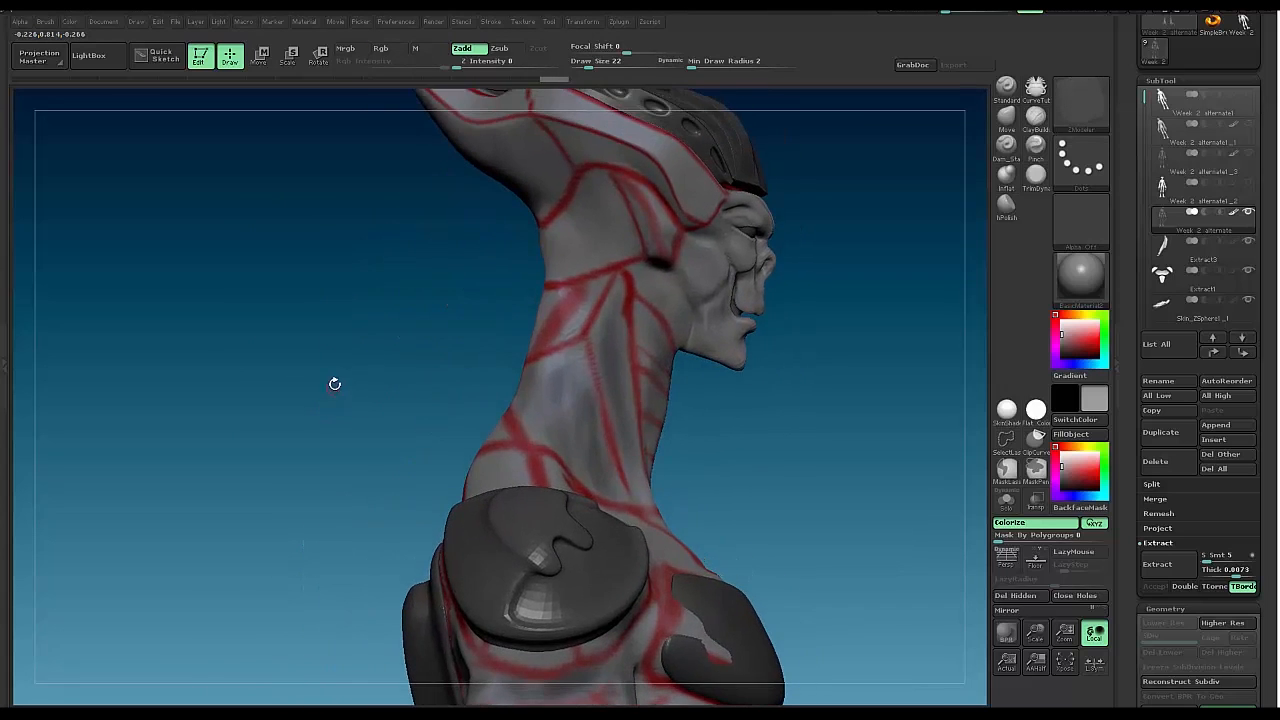
Orbit the bust from the front around to the back to study the existing back armor.
left_click_drag(335, 383, 555, 383)
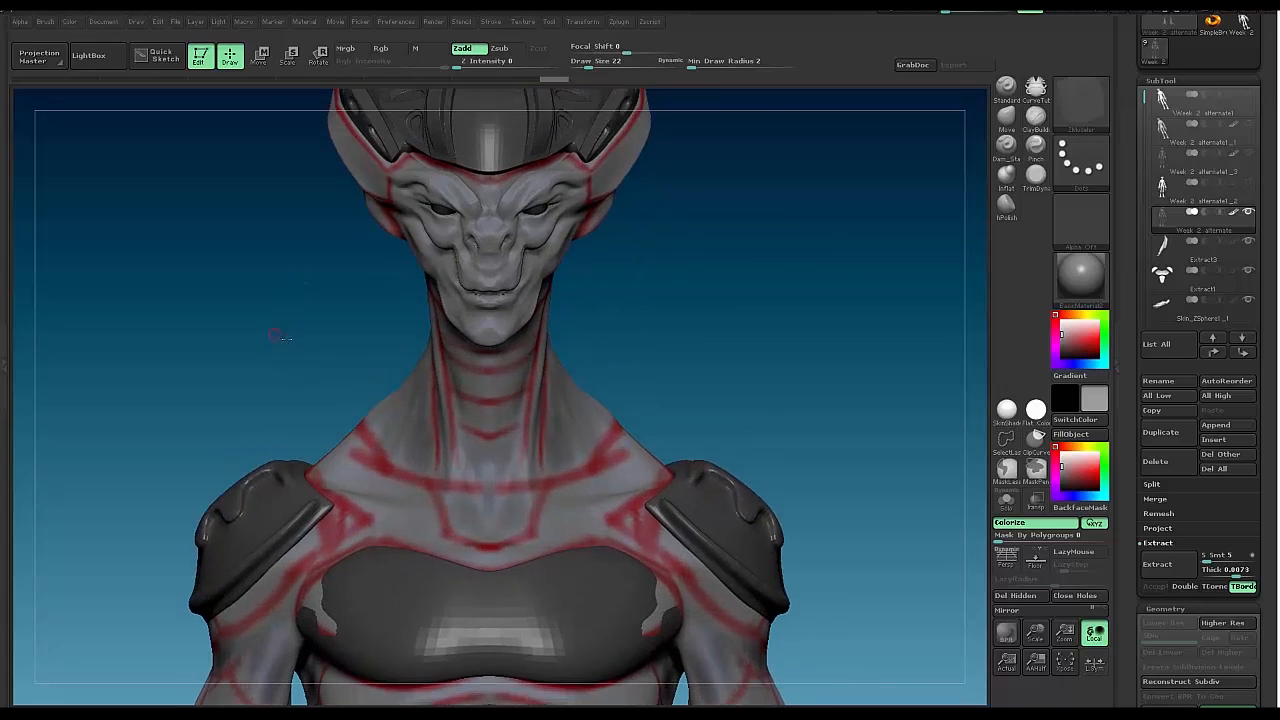
left_click_drag(280, 337, 321, 426)
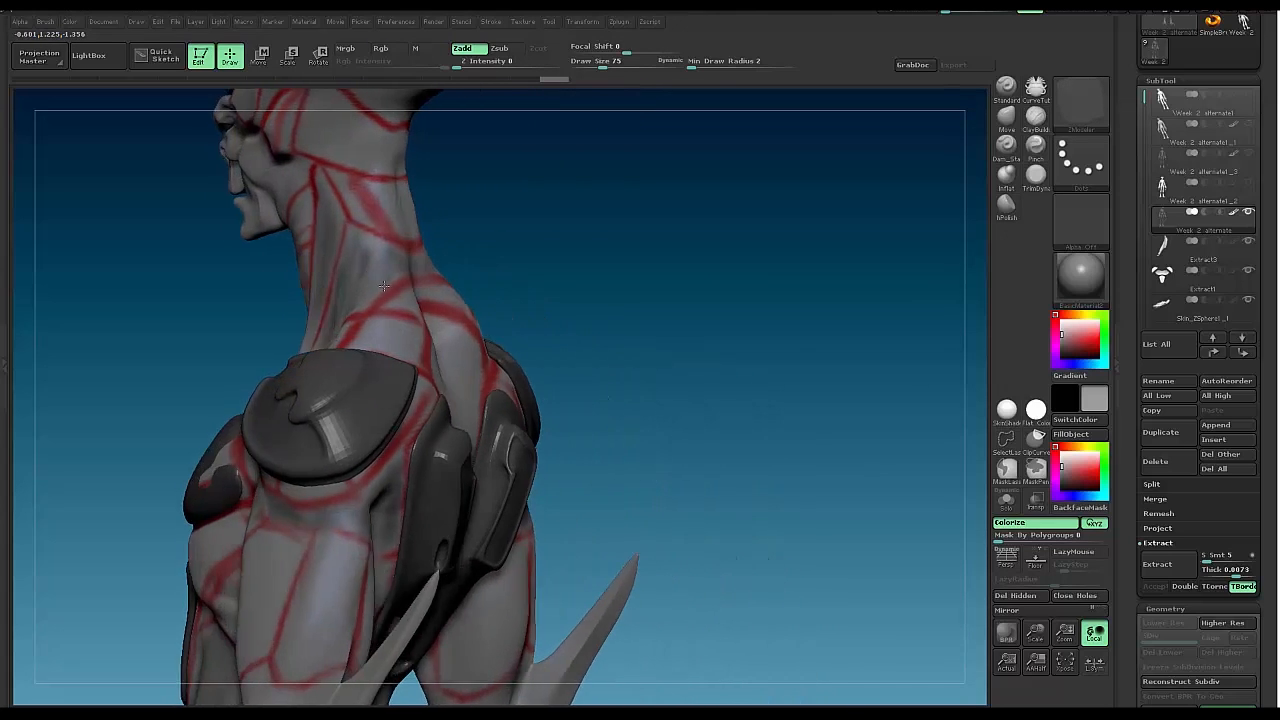
left_click_drag(400, 300, 500, 250)
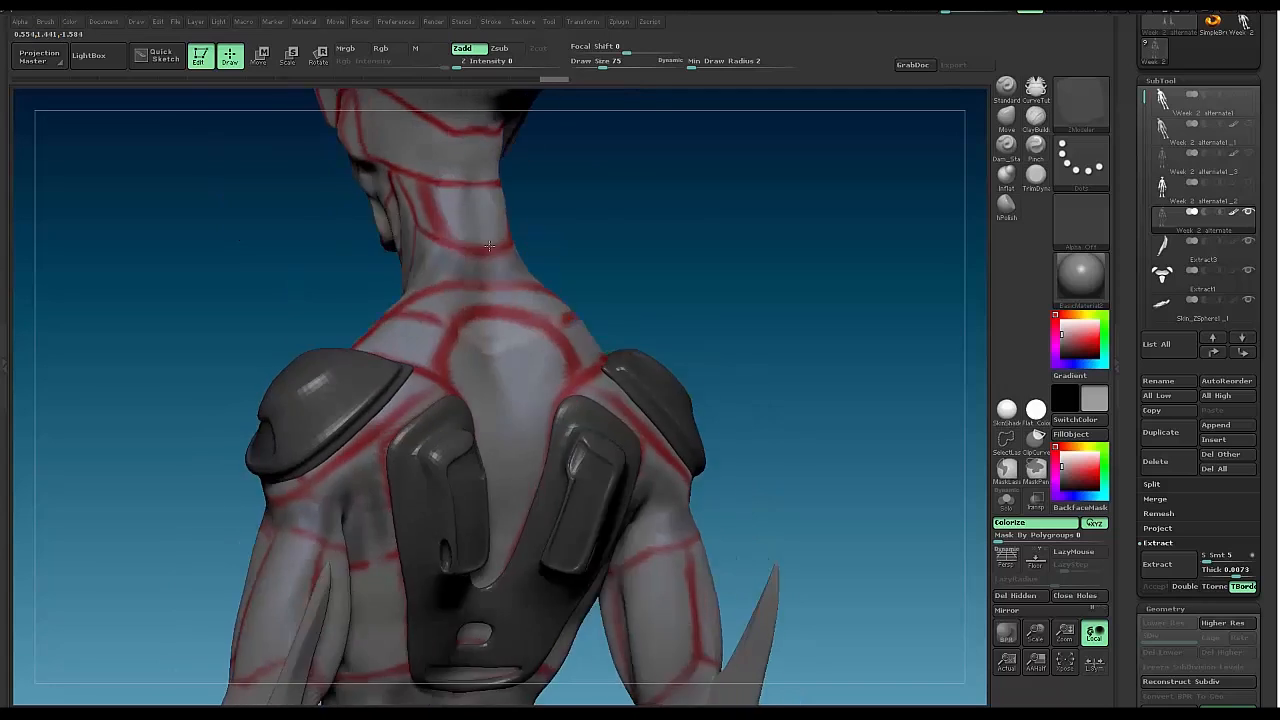
left_click_drag(490, 250, 330, 245)
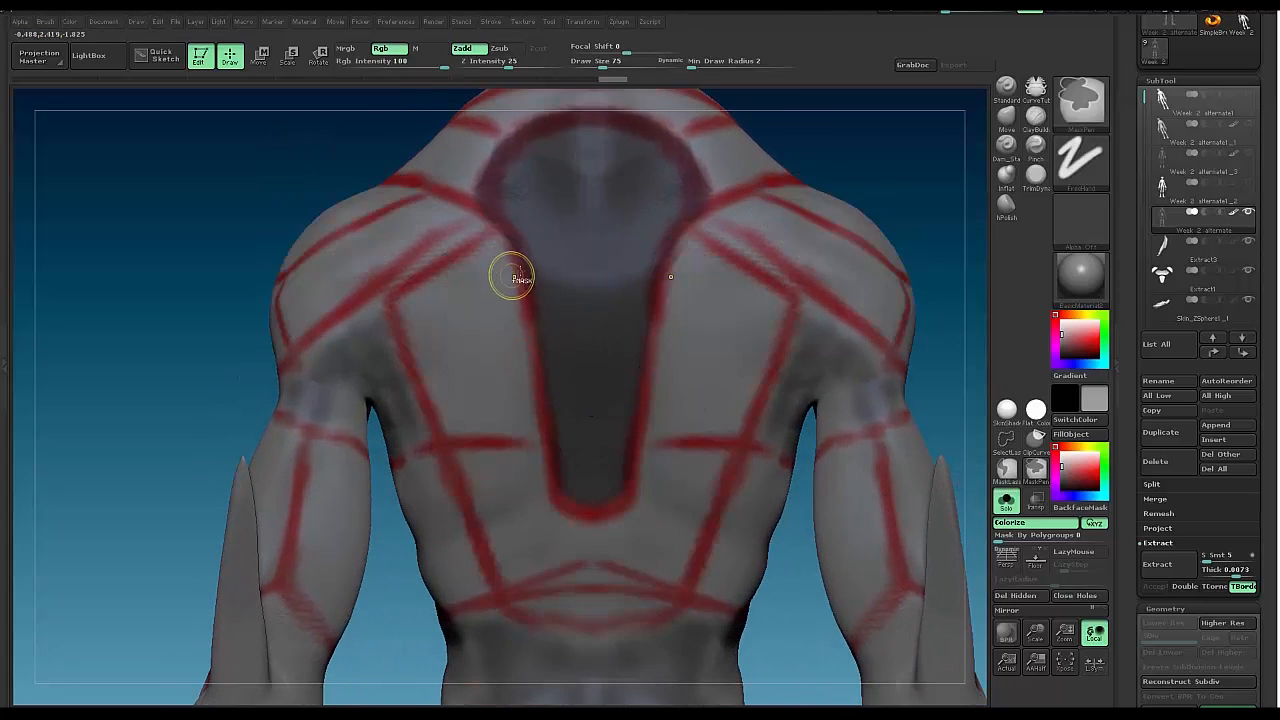
Paint the mask outline further down the upper back to shape the plate area.
left_click_drag(515, 275, 547, 390)
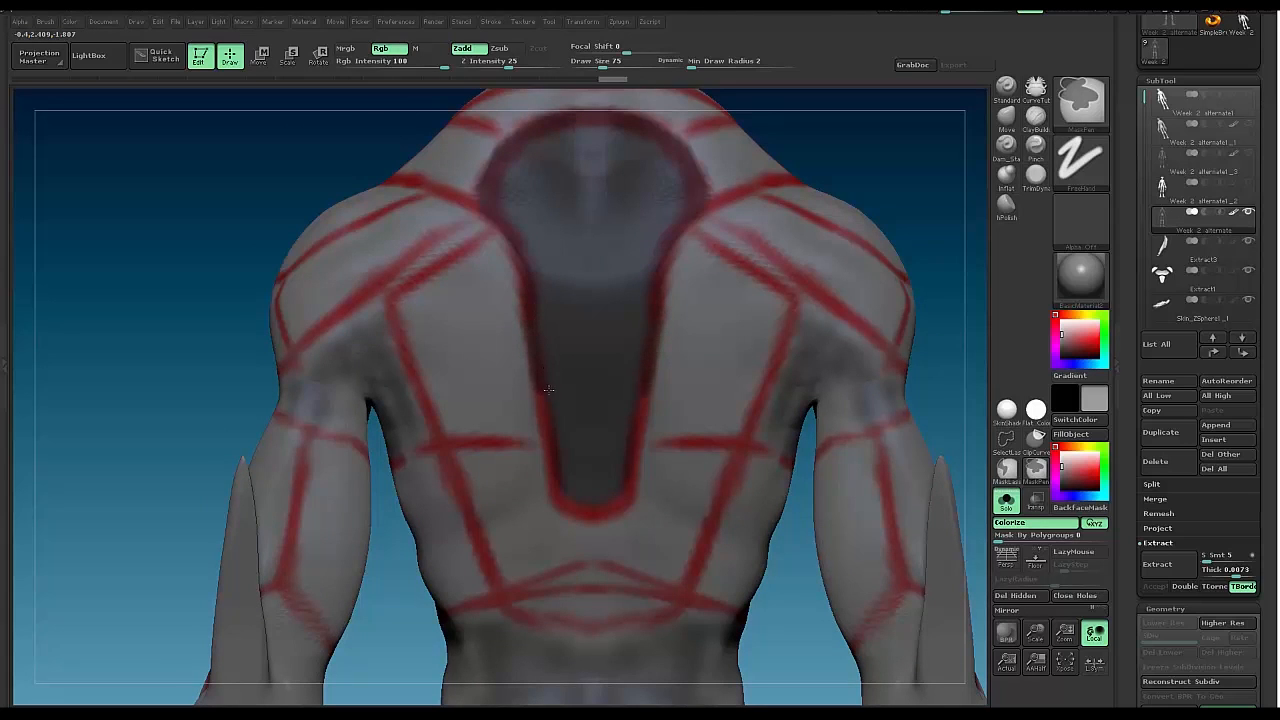
left_click_drag(547, 390, 577, 503)
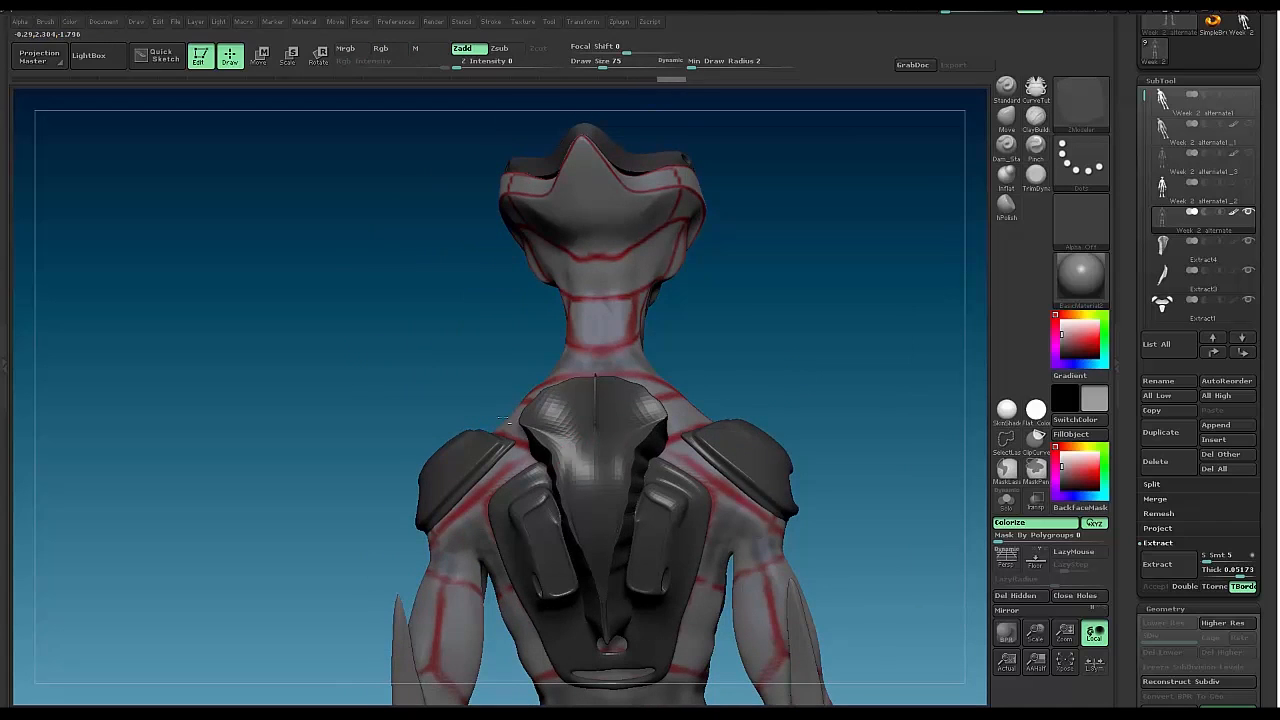
Orbit around the newly extracted back plate to inspect it from the side.
left_click_drag(500, 400, 375, 440)
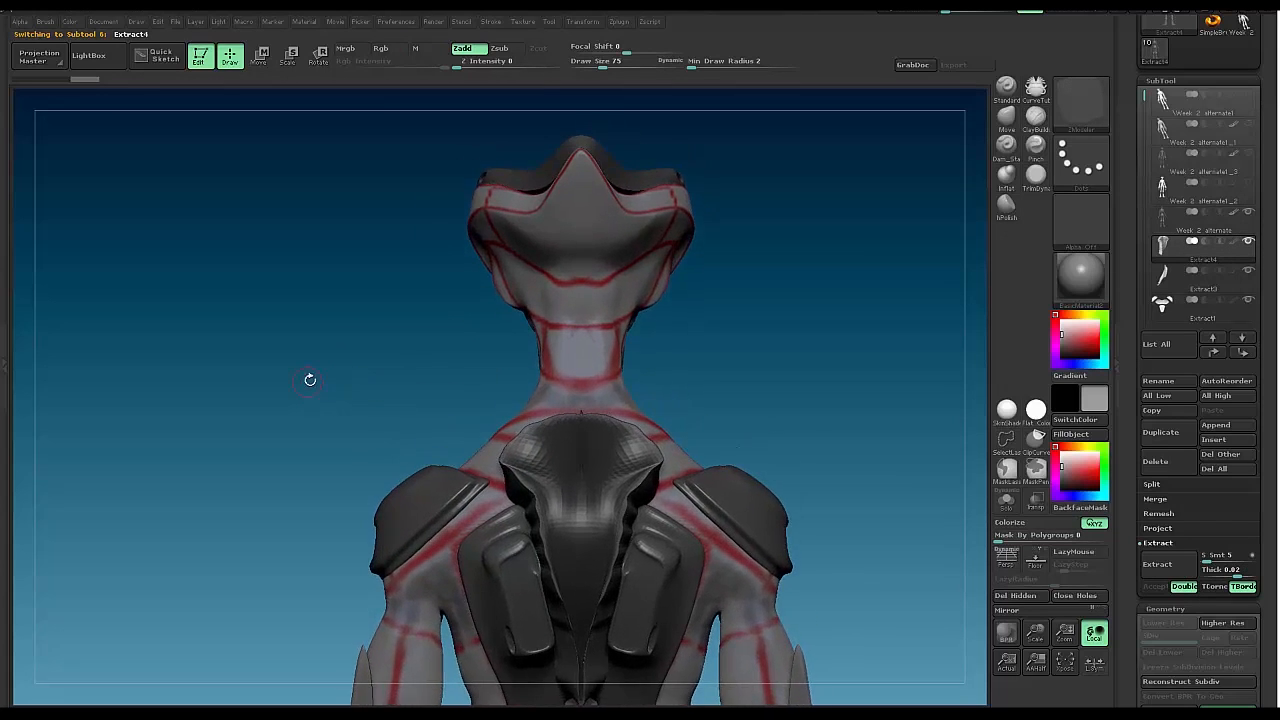
left_click_drag(310, 380, 317, 417)
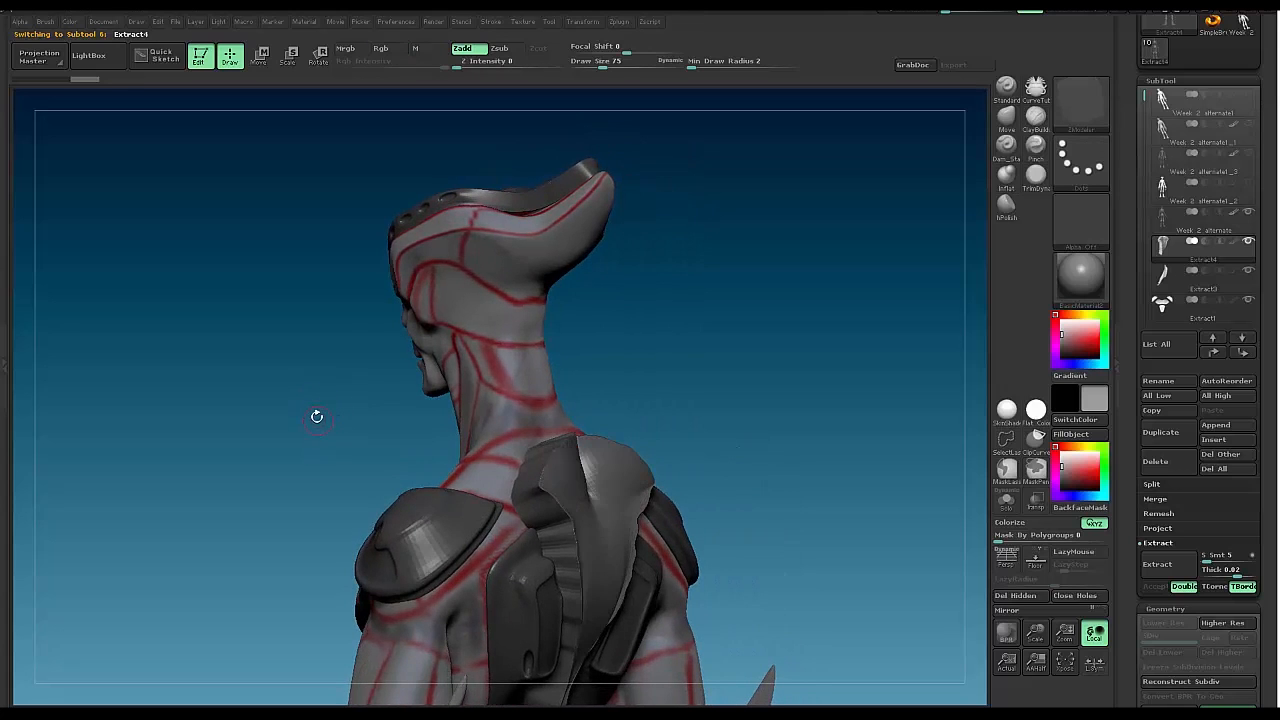
left_click_drag(317, 416, 293, 400)
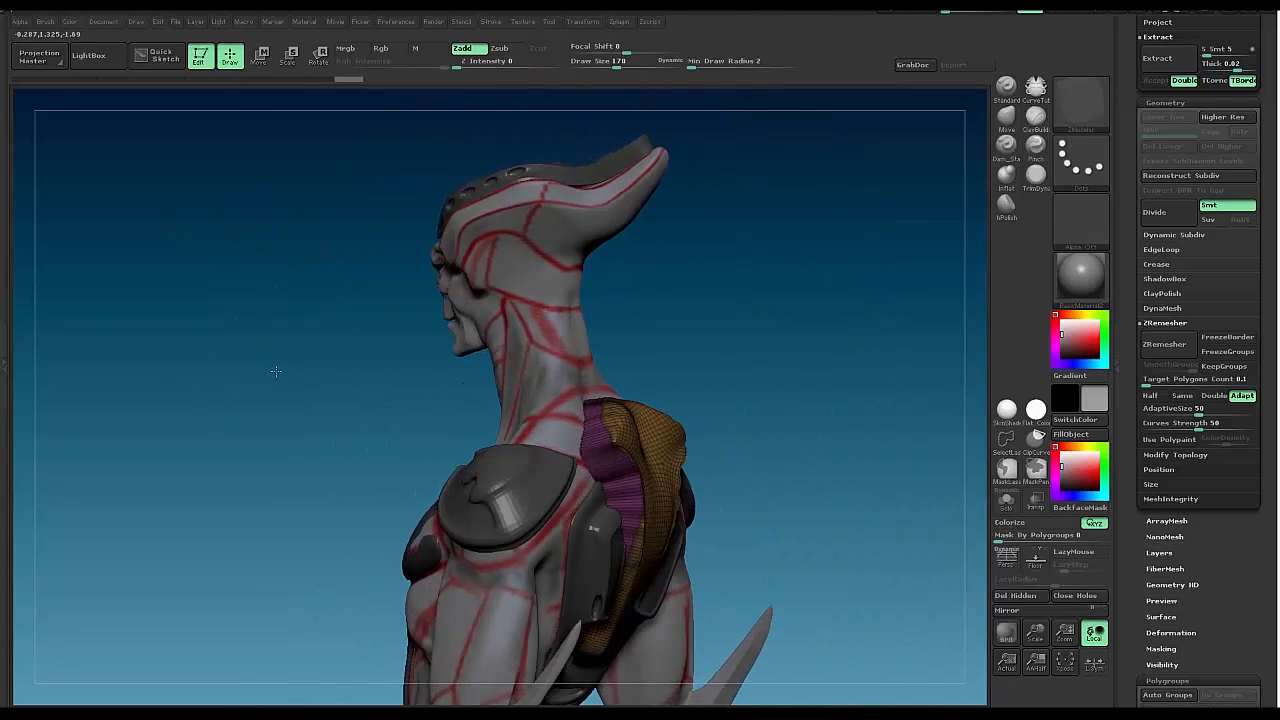
Run ZRemesher on the back piece to retopologize it into low-poly quads, checking from another side.
left_click(1166, 343)
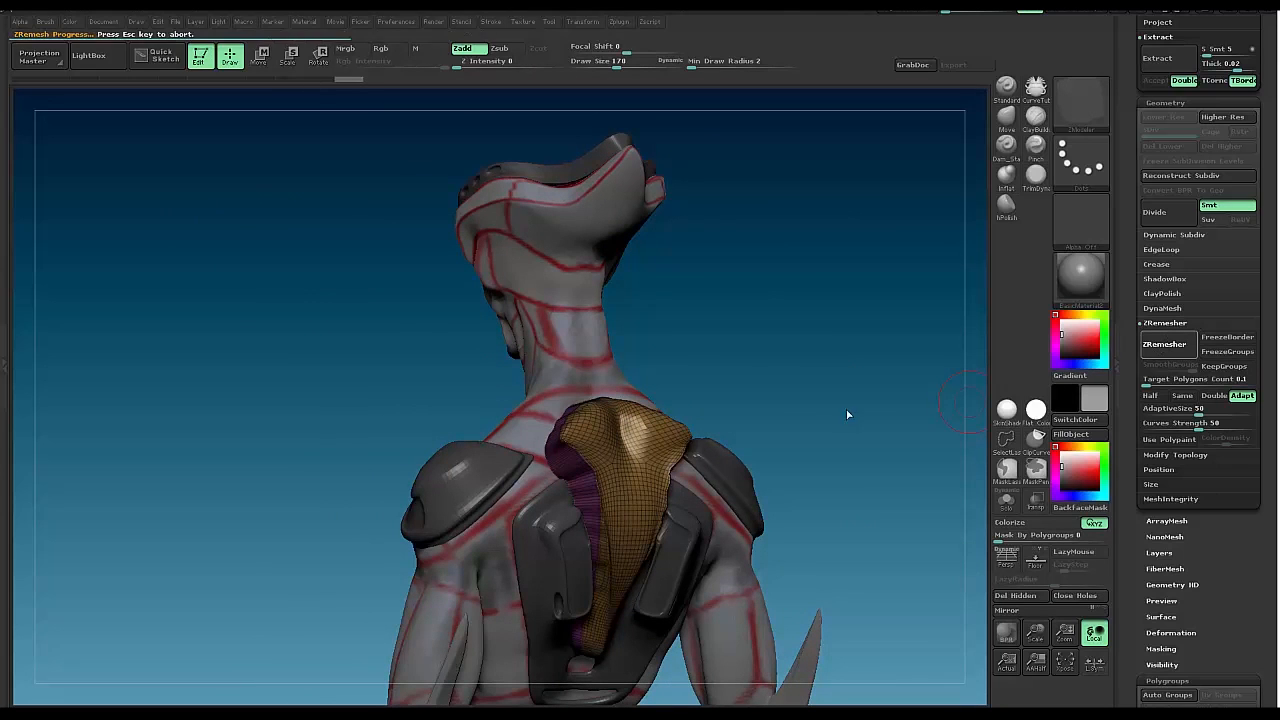
left_click(1167, 343)
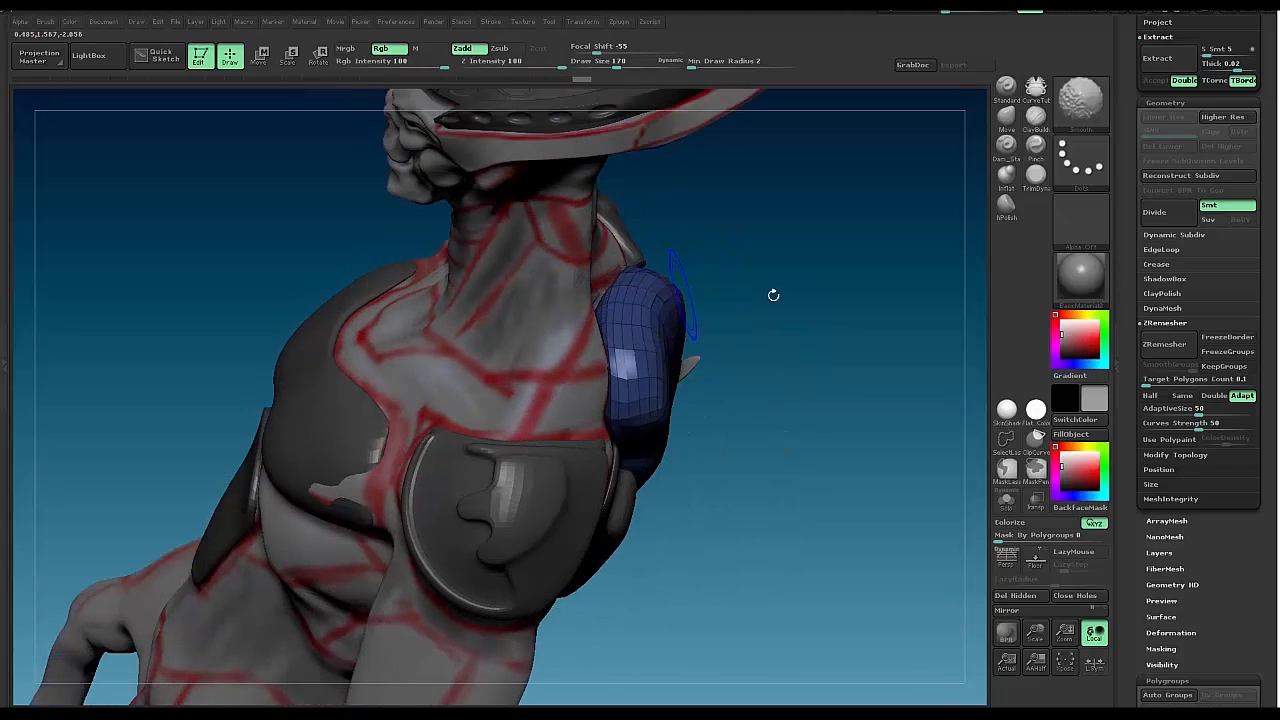
left_click_drag(773, 294, 342, 287)
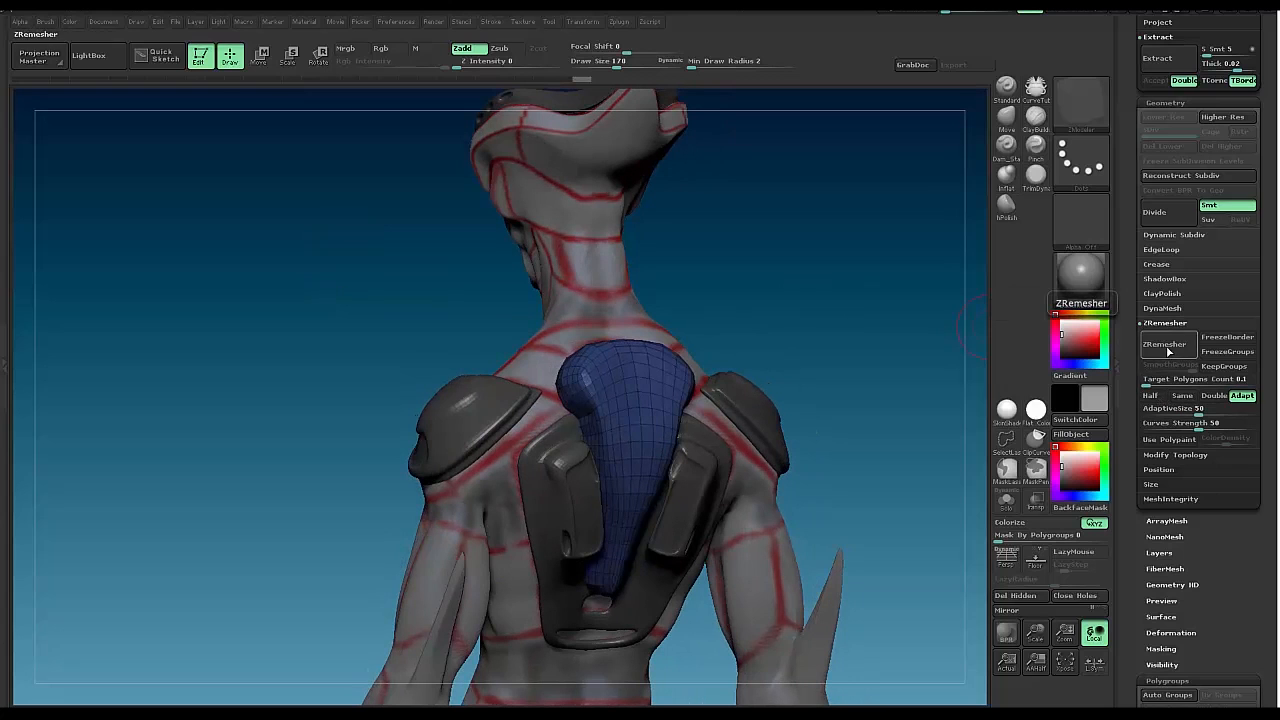
left_click(1165, 343)
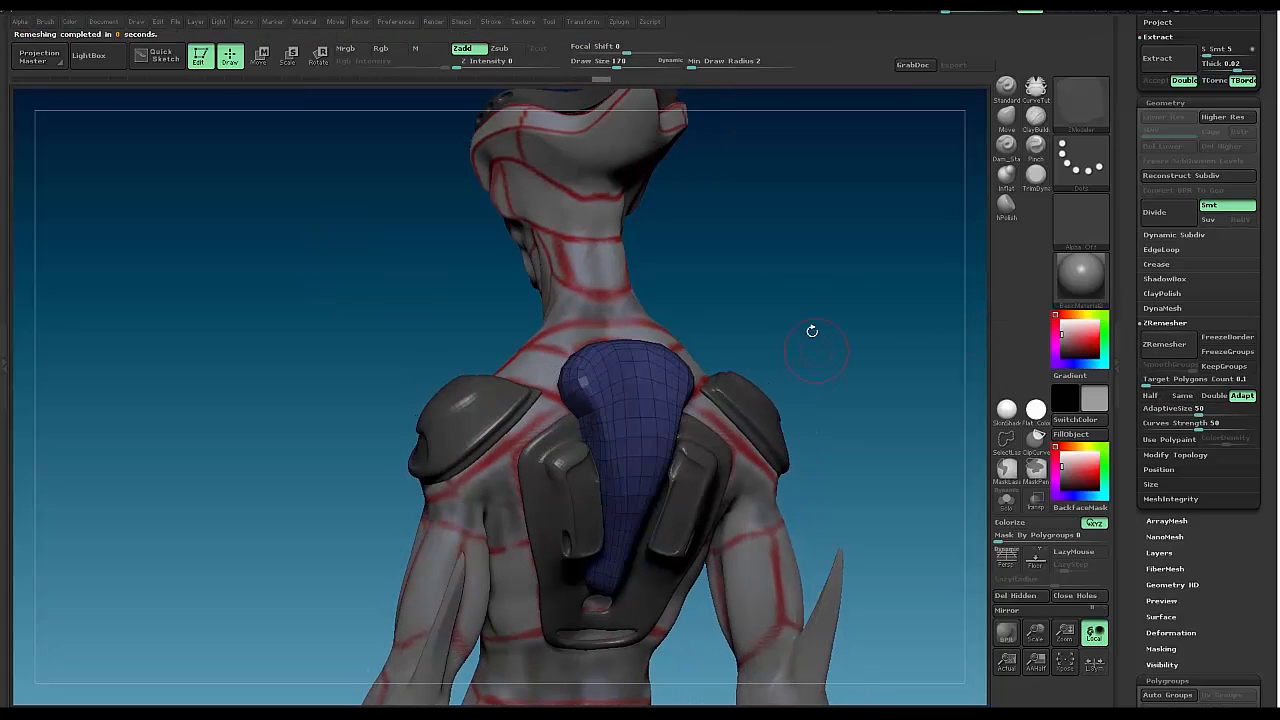
left_click_drag(812, 331, 777, 330)
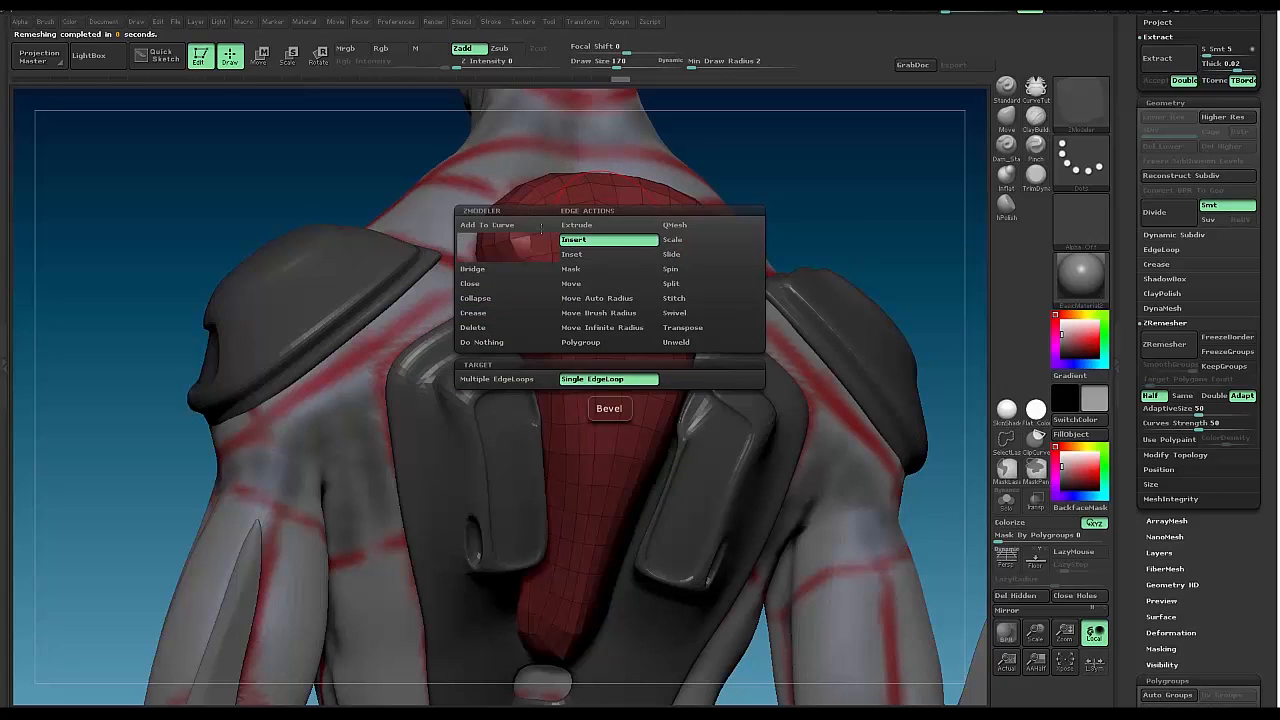
QMesh-extrude the plate polygons outward, then move points to reshape the plate surface.
left_click(573, 239)
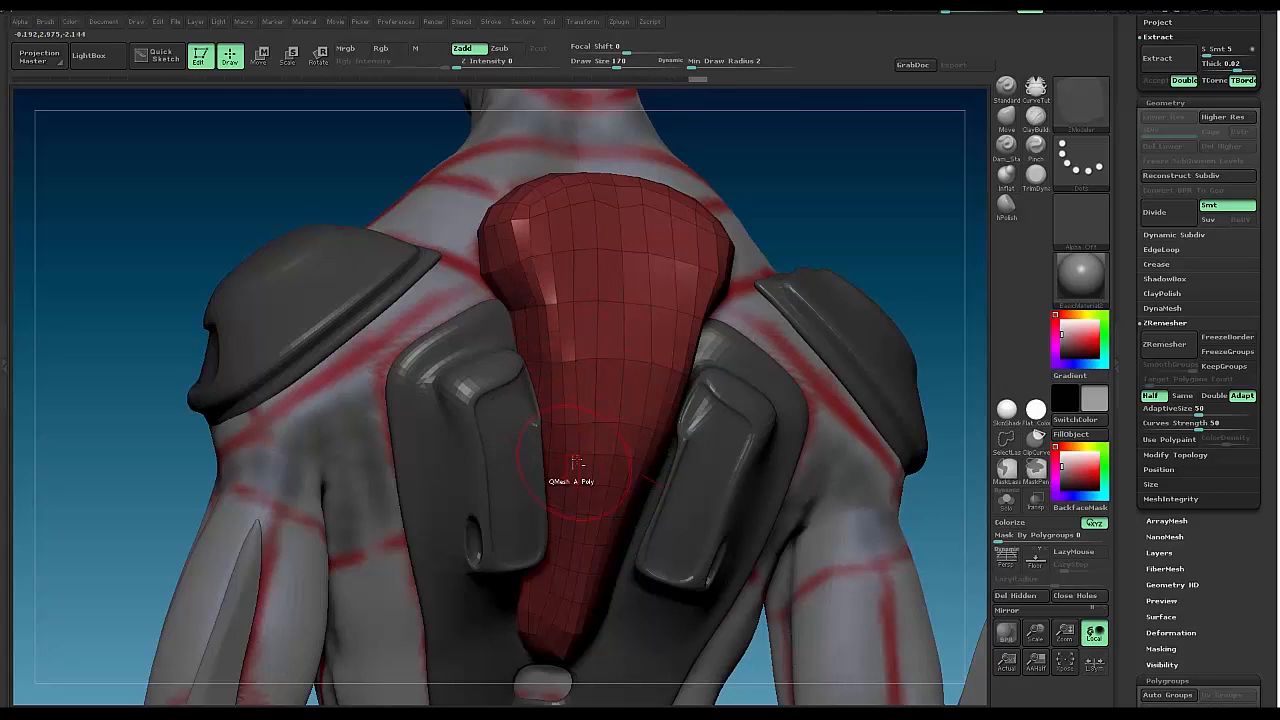
left_click_drag(575, 465, 200, 200)
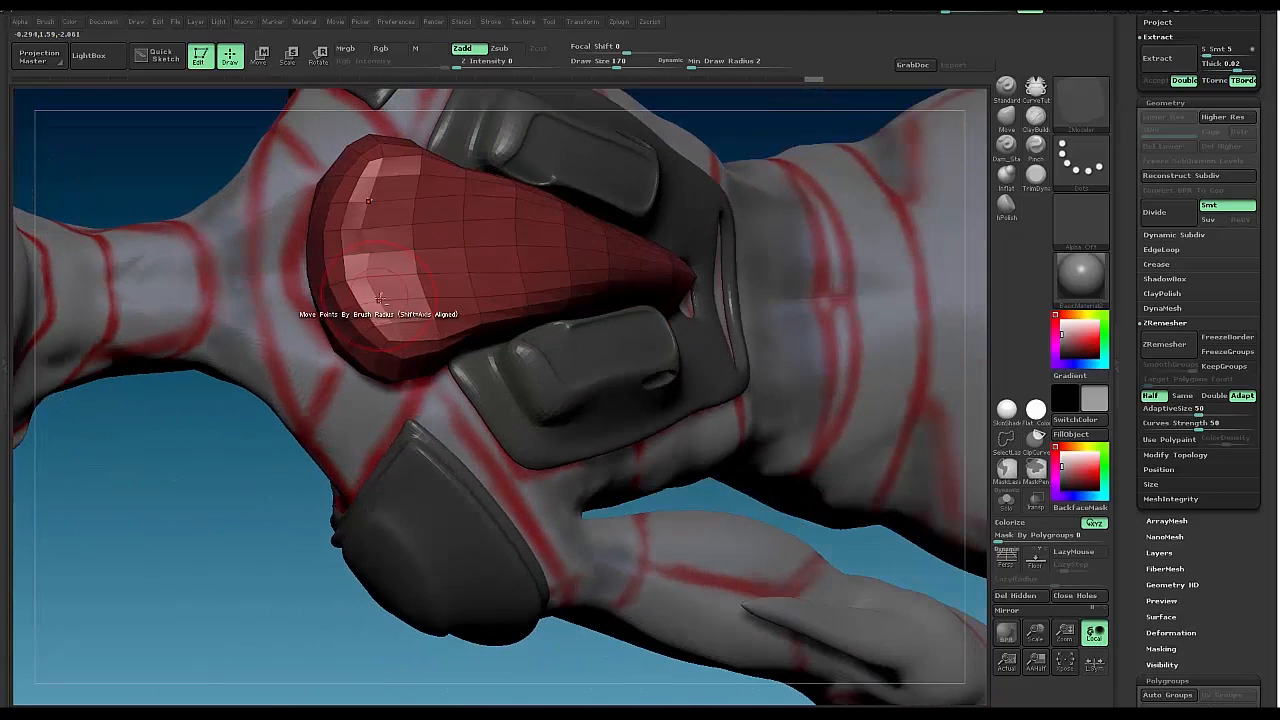
left_click_drag(380, 300, 200, 200)
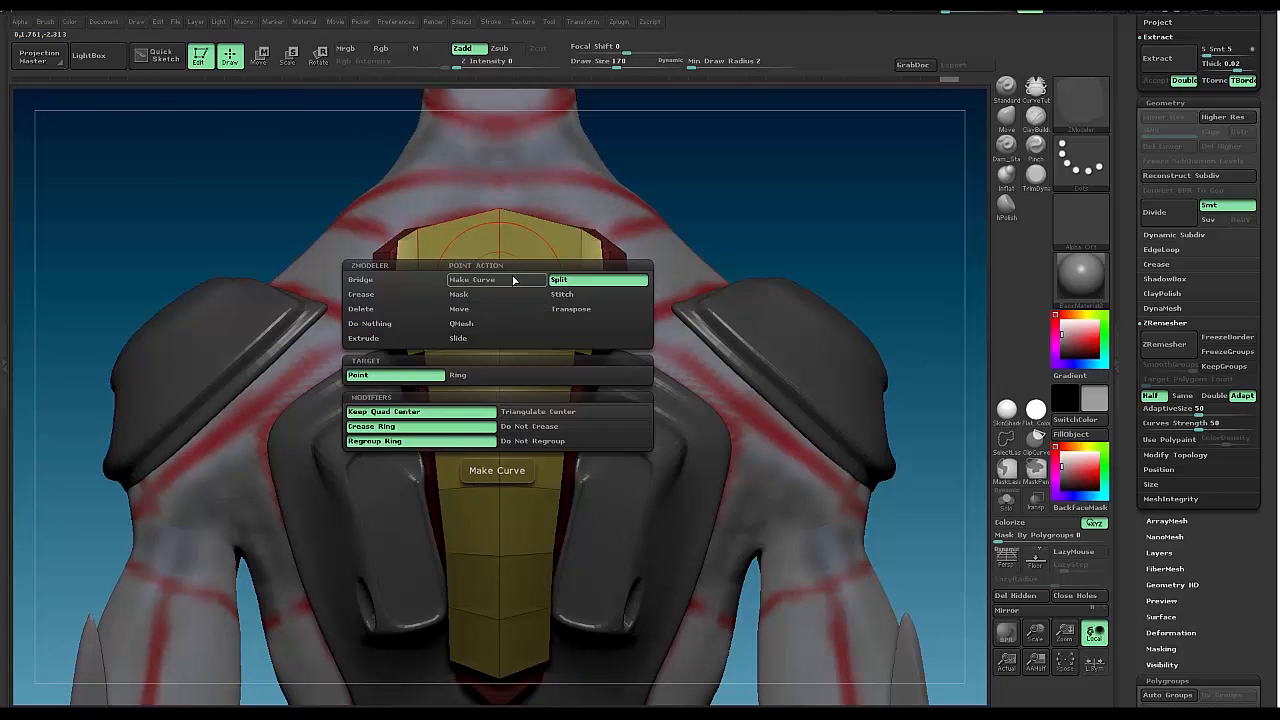
Choose Split as the ZModeler point action for the centre strip.
left_click(496, 470)
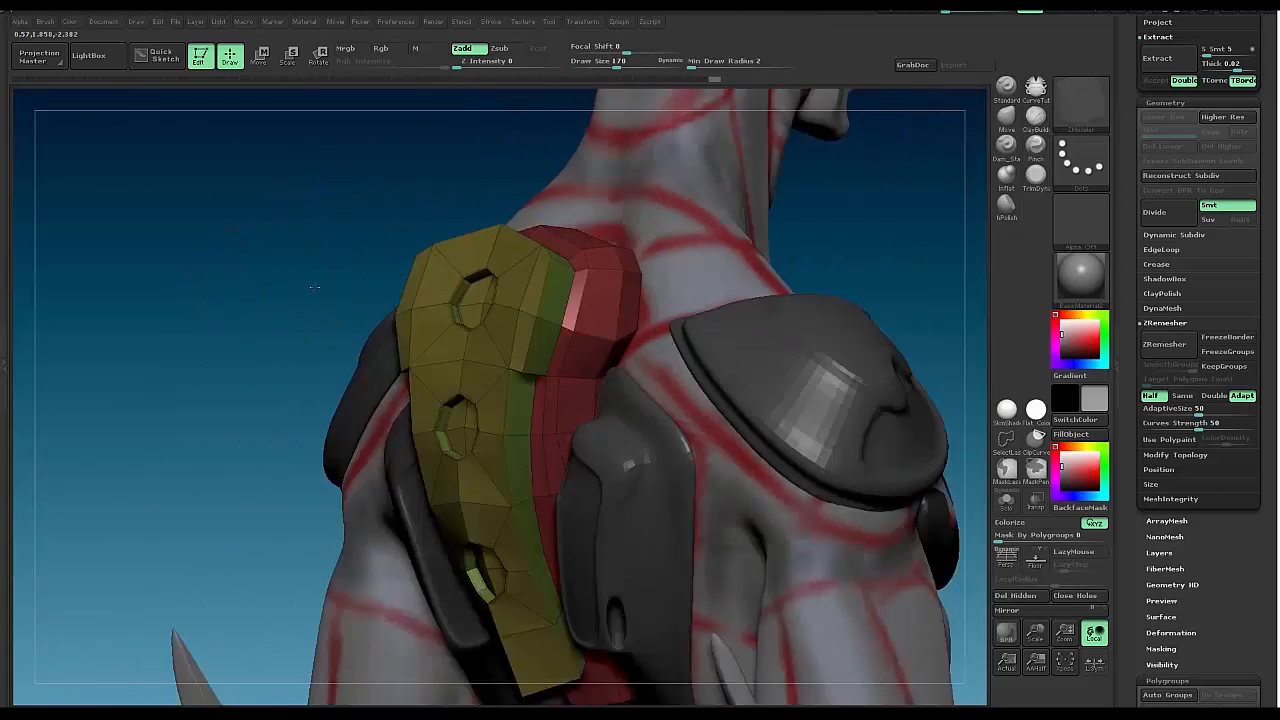
Orbit the plate to check the hexagonal insets, underside, thickness and profile.
left_click_drag(500, 400, 710, 346)
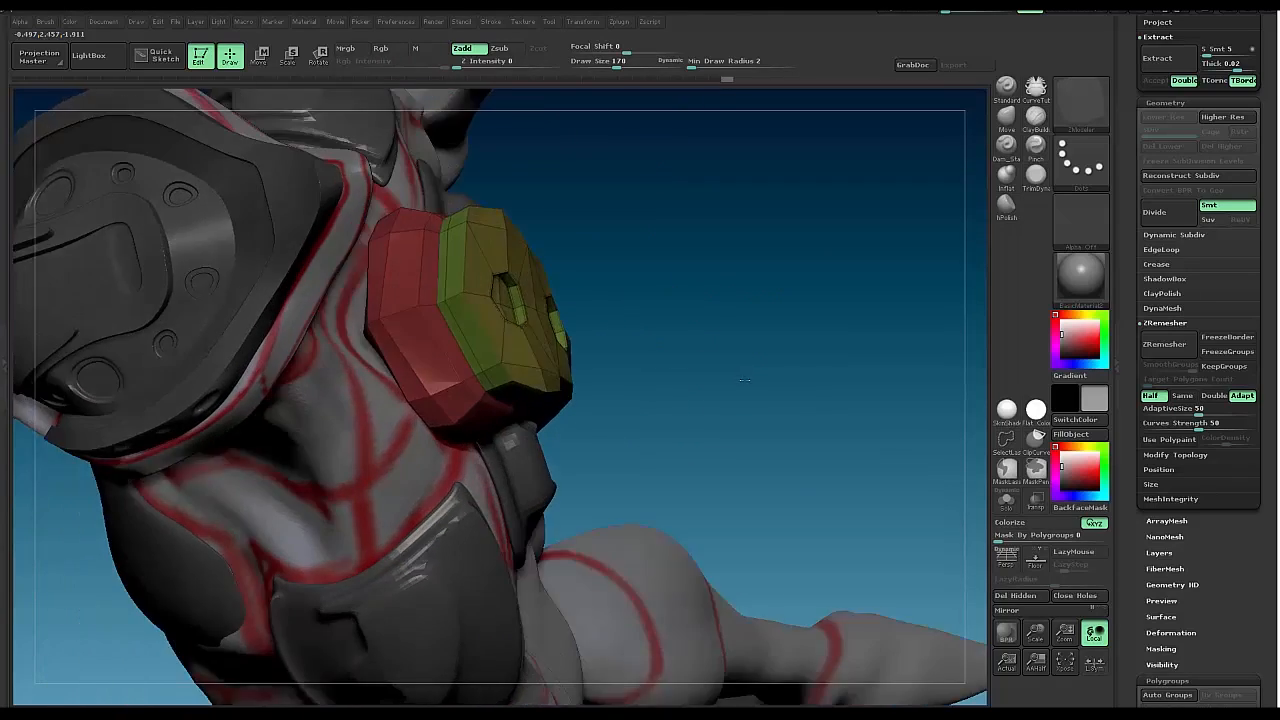
left_click_drag(745, 380, 726, 286)
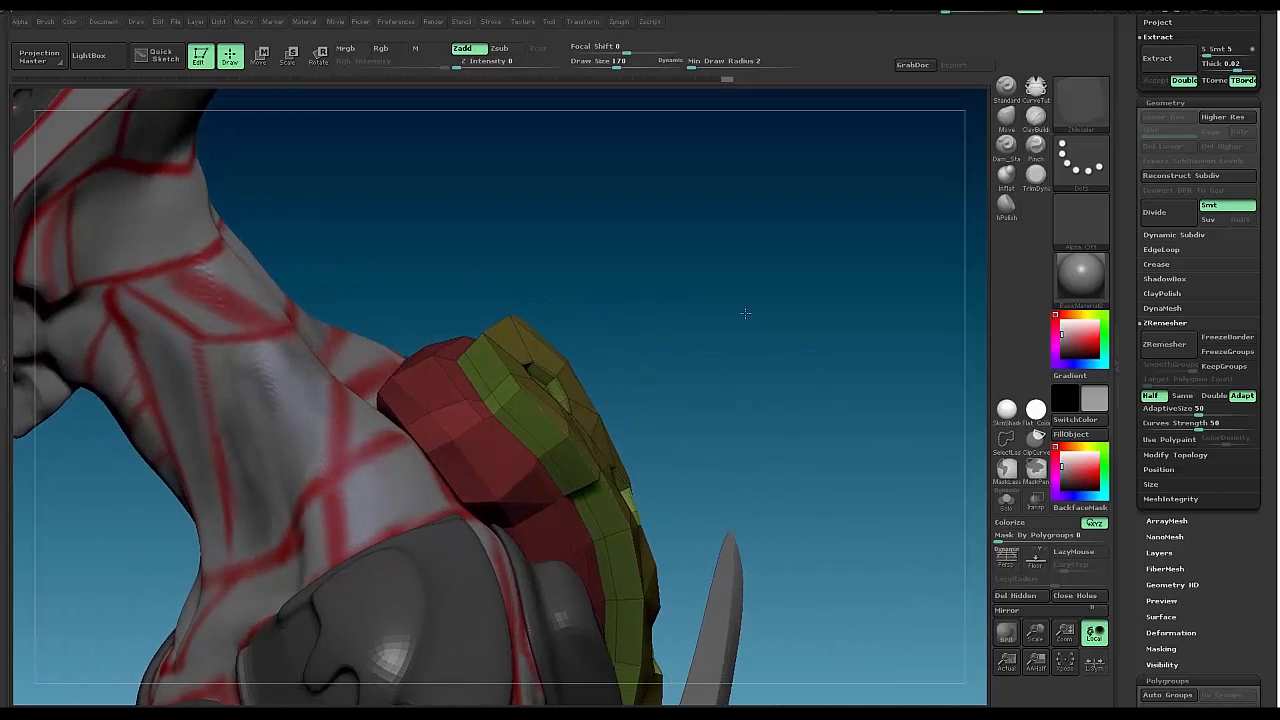
left_click_drag(745, 314, 730, 286)
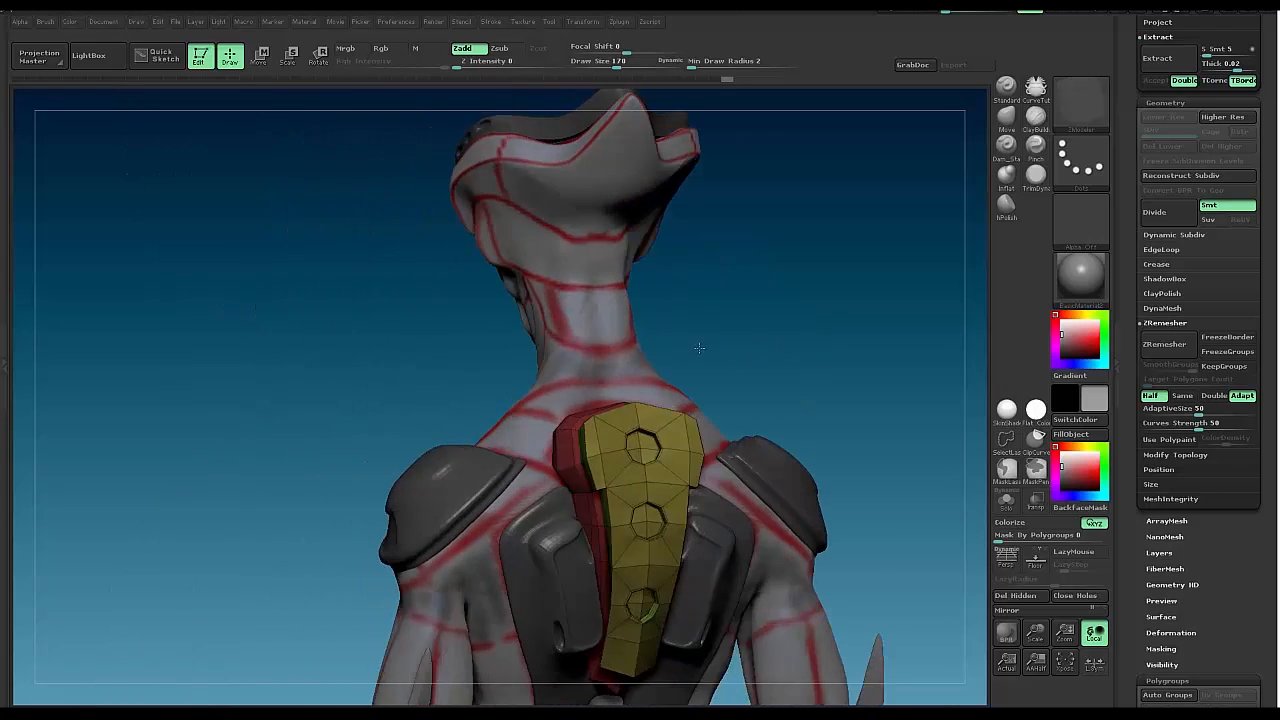
left_click_drag(700, 348, 475, 370)
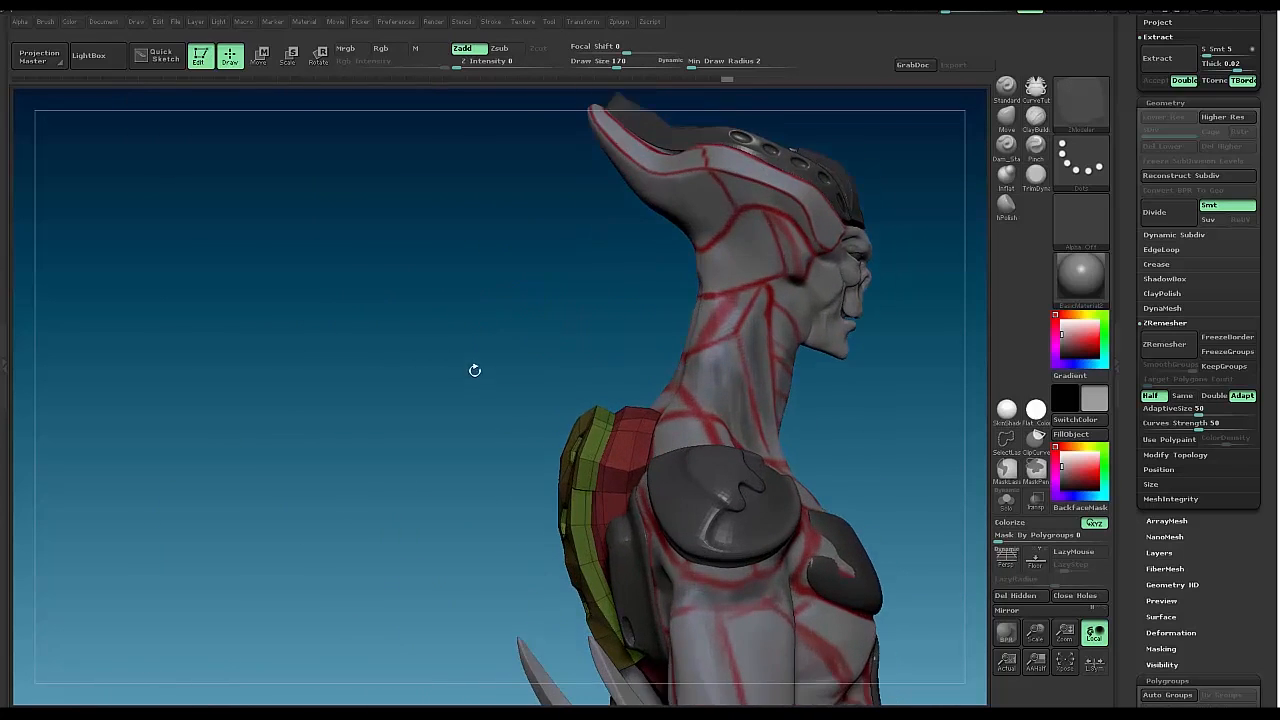